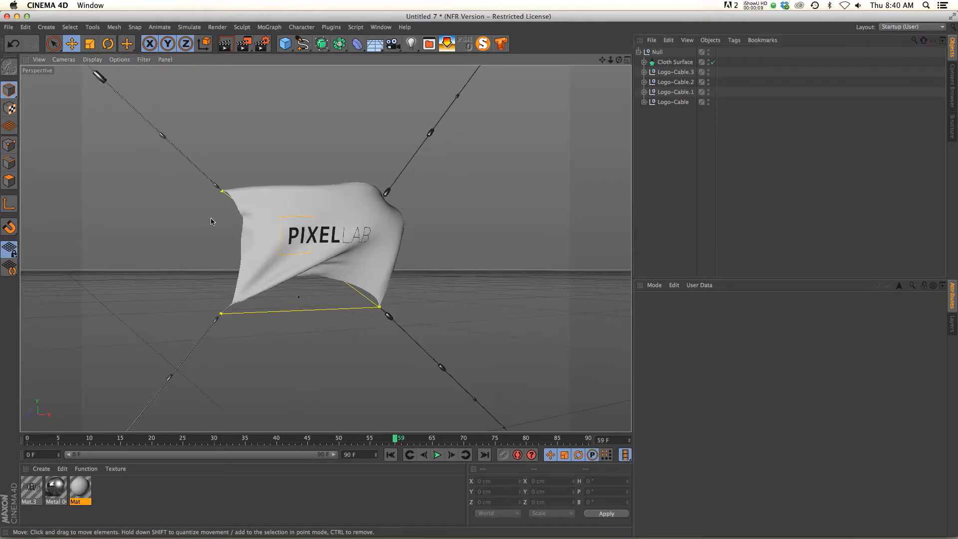
# Test-play the pasted PIXEL LAB flag rig, hanging low between the tower legs
pyautogui.click(437, 454)
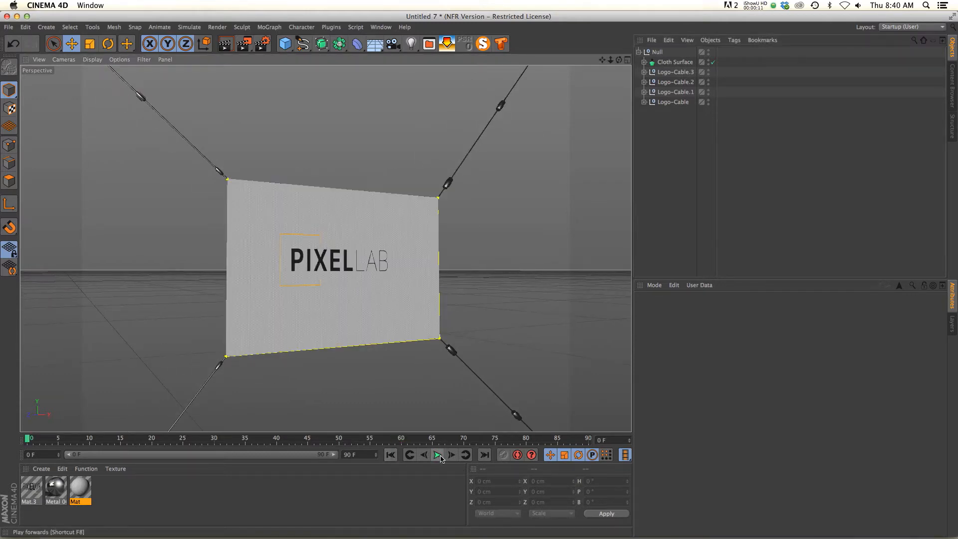
pyautogui.click(438, 454)
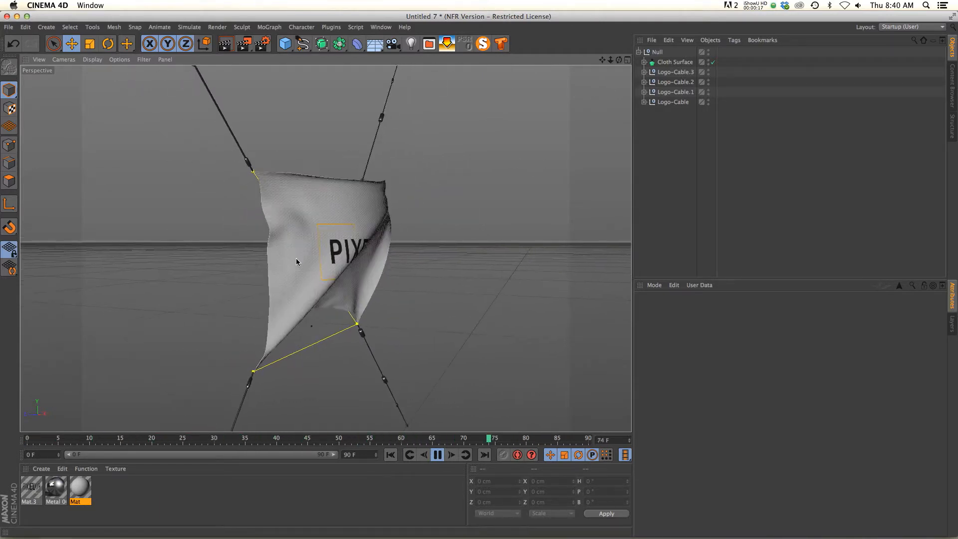
pyautogui.click(437, 455)
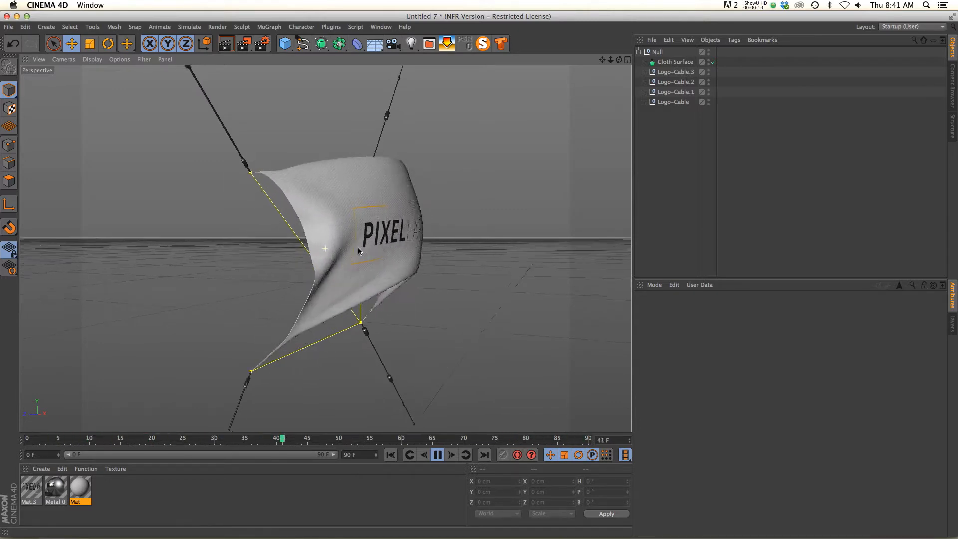
pyautogui.click(437, 454)
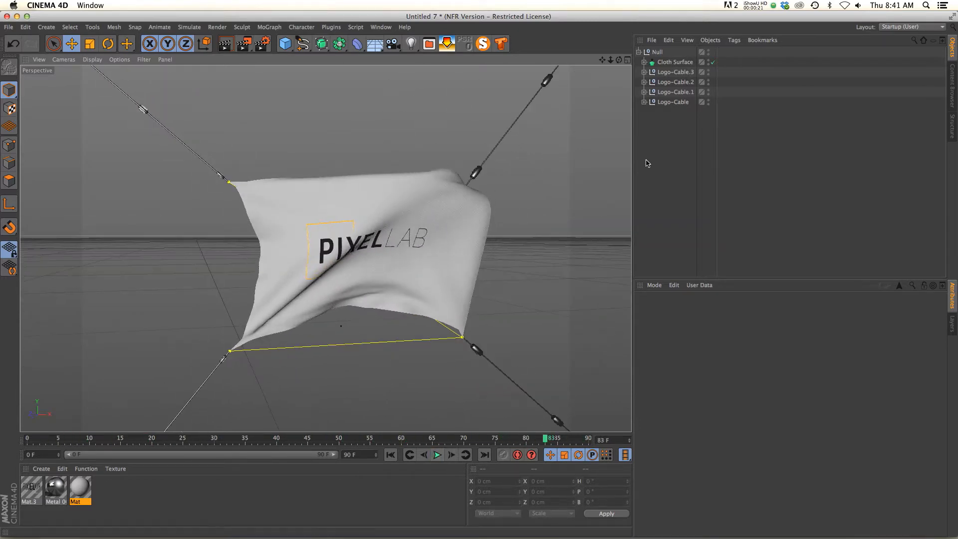
pyautogui.click(380, 27)
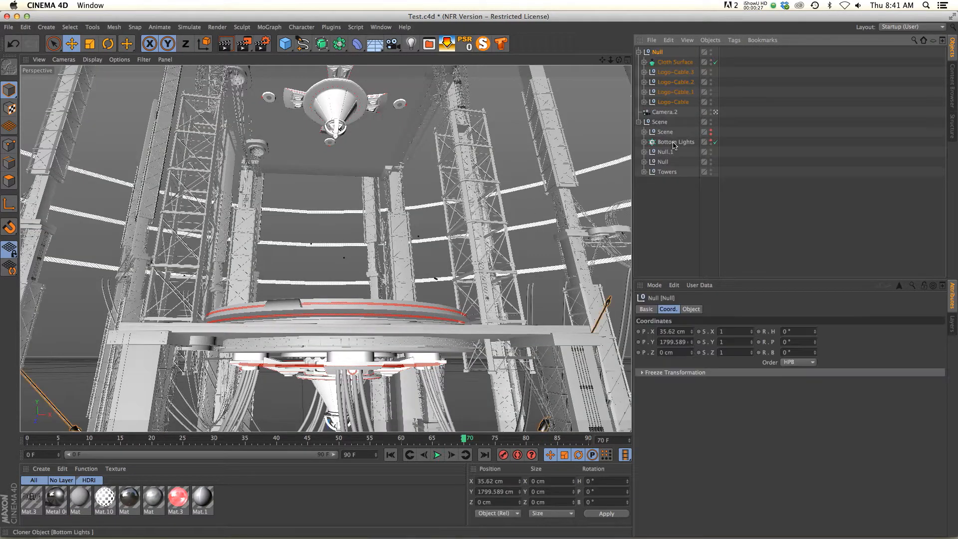
pyautogui.moveTo(716, 114)
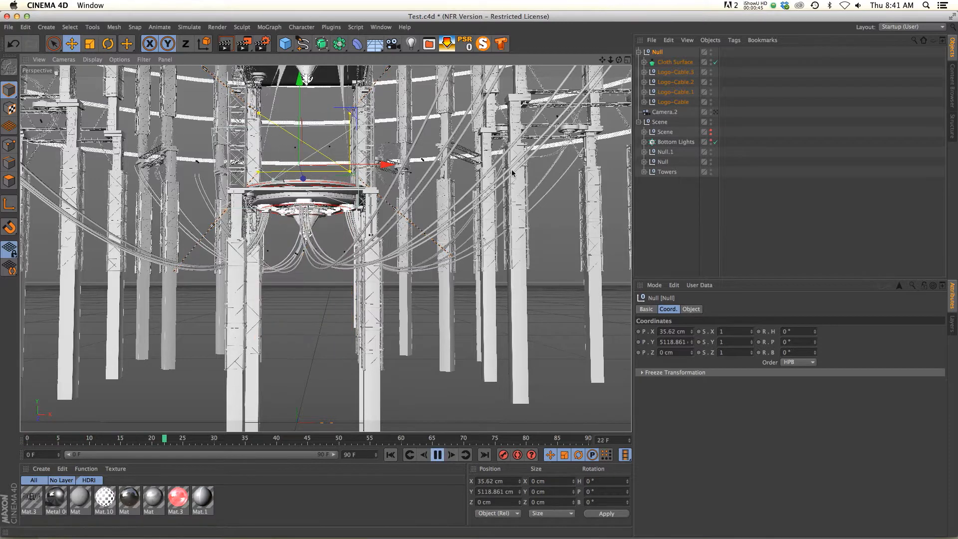
pyautogui.click(438, 454)
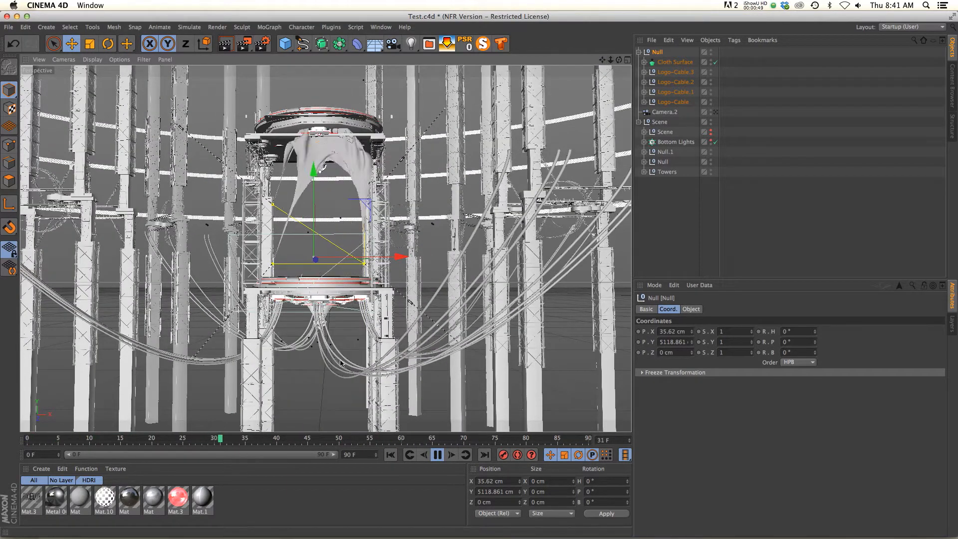
pyautogui.click(438, 455)
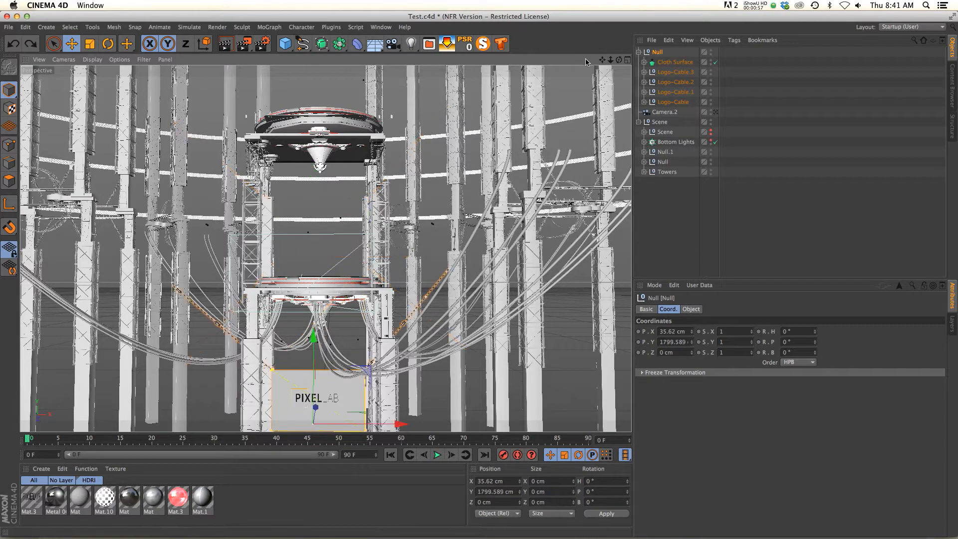
# Select the Plane's Cloth tag and set its cache Offset to -9 F, scene end 500 F
pyautogui.click(438, 455)
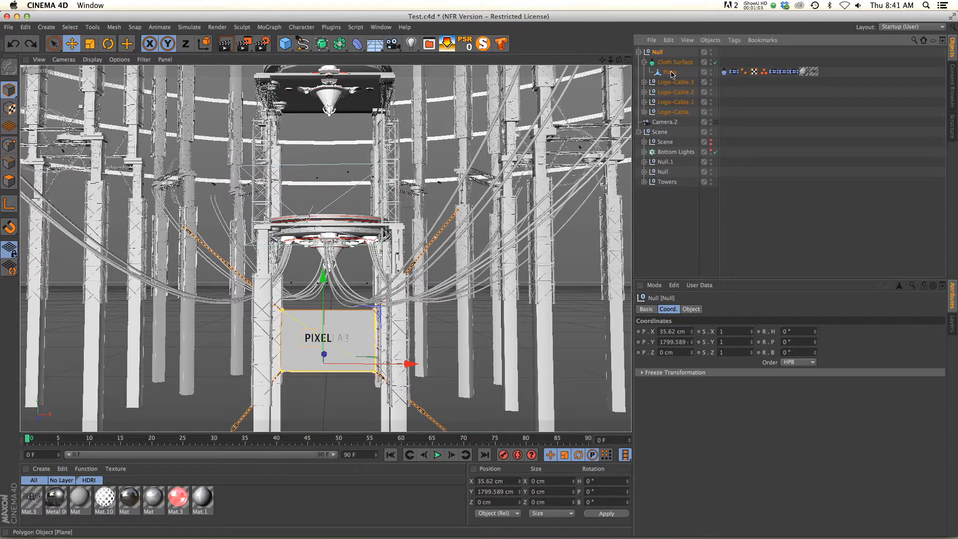
pyautogui.click(725, 71)
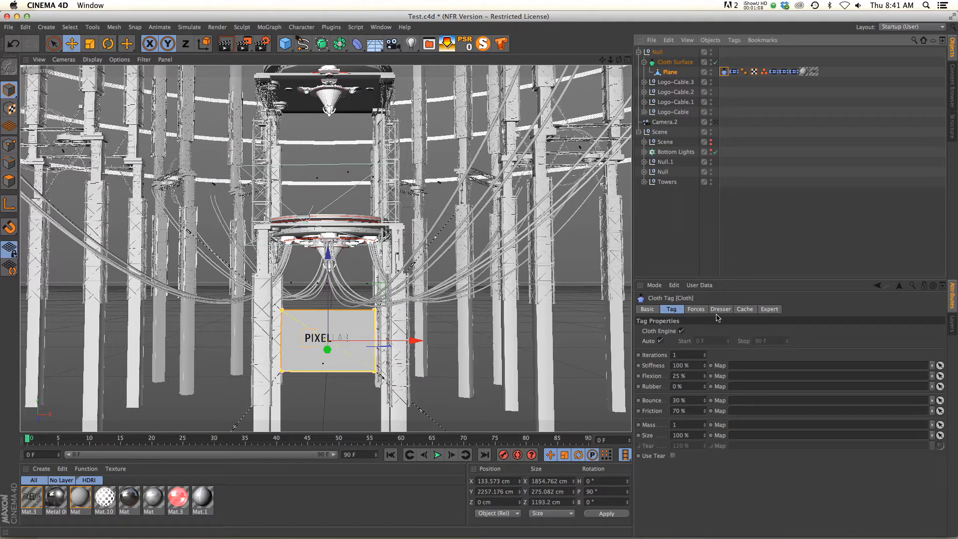
pyautogui.click(744, 309)
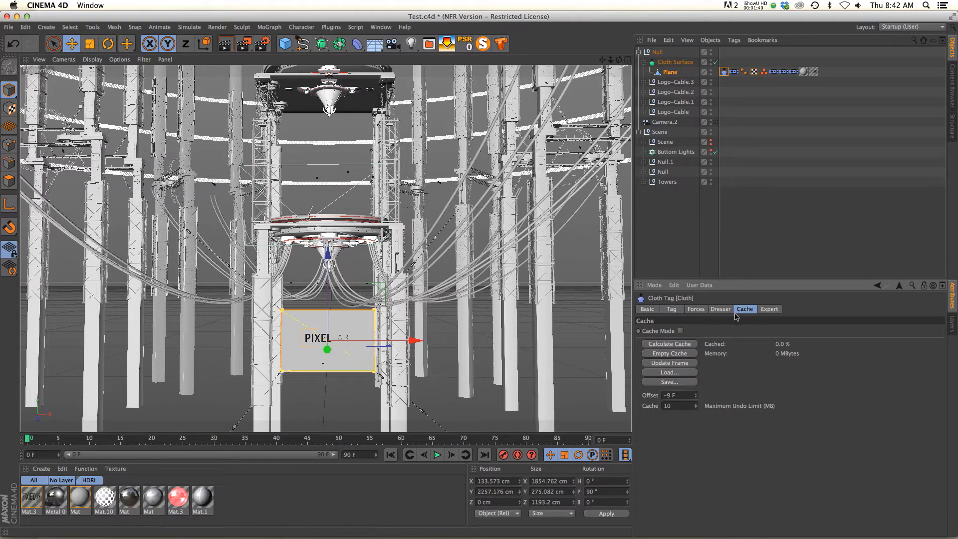
pyautogui.moveTo(701, 340)
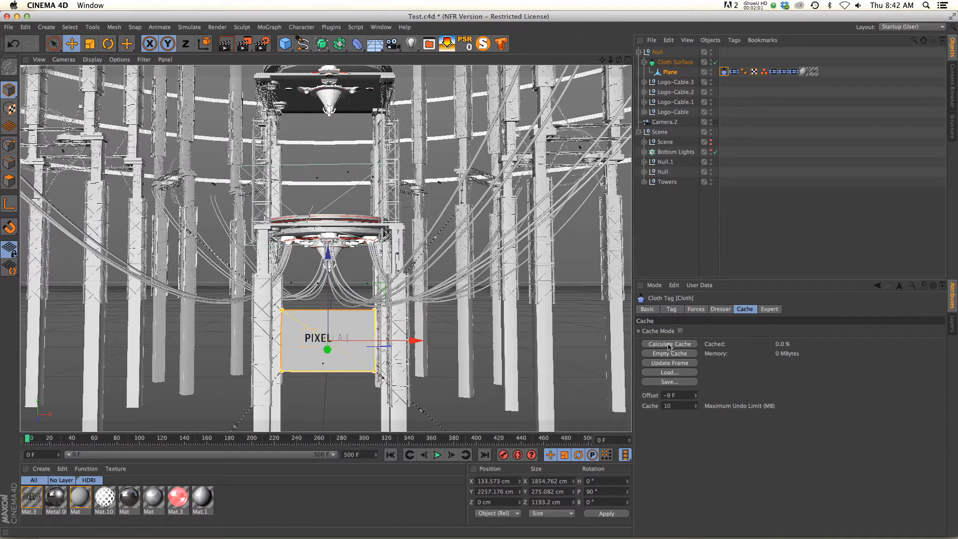
# Calculate the cloth cache and play the billowing banner
pyautogui.click(669, 344)
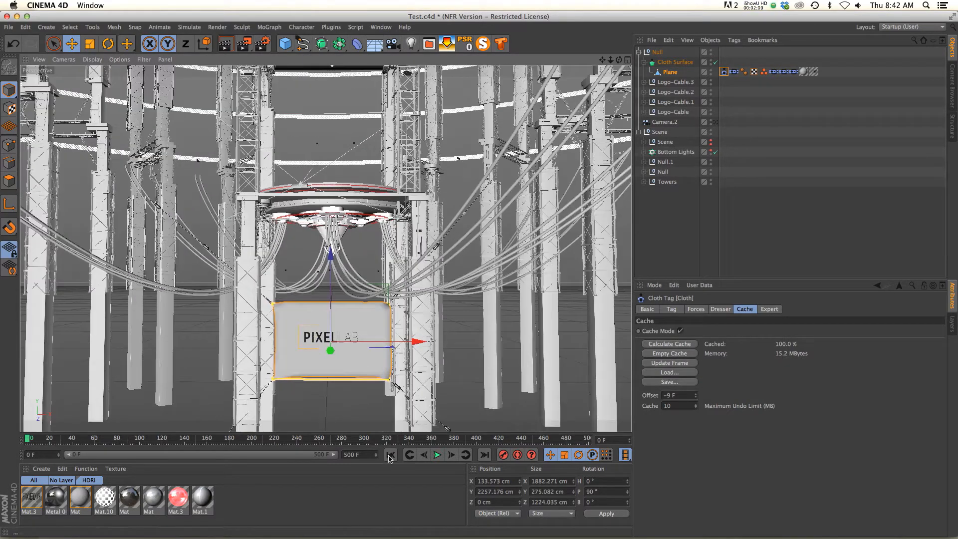
pyautogui.click(438, 455)
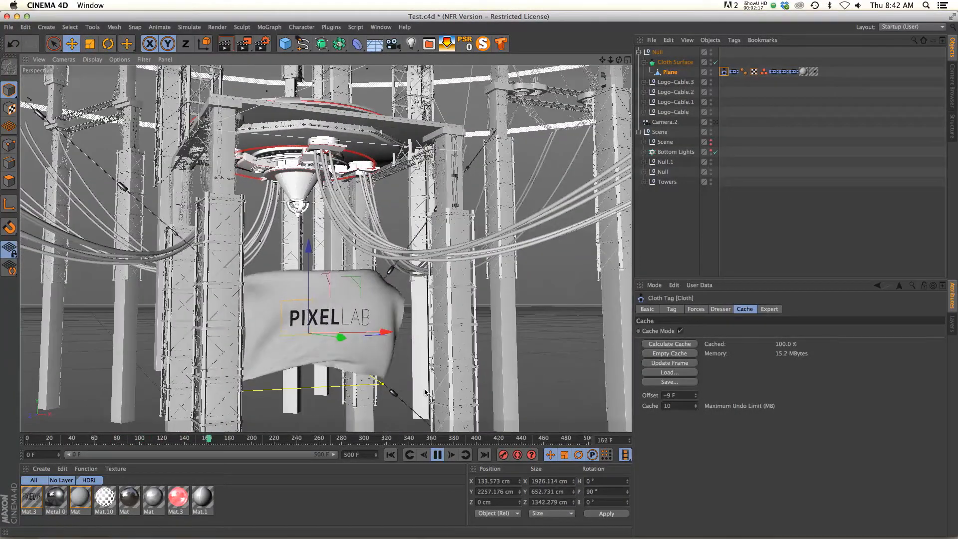
pyautogui.click(438, 455)
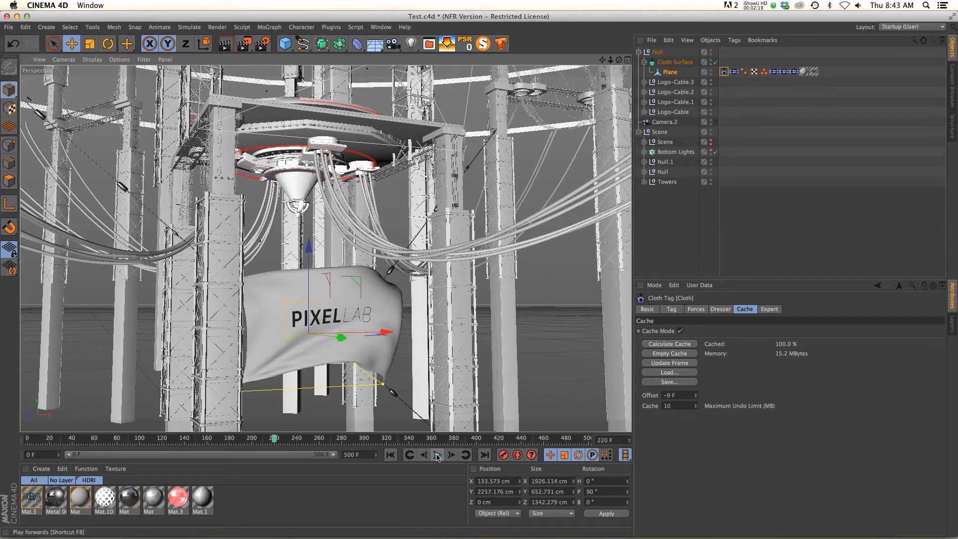
# Review the Dresser and Forces tabs (wind strength 1.6, turbulence 0.2), then return to Cache
pyautogui.click(438, 454)
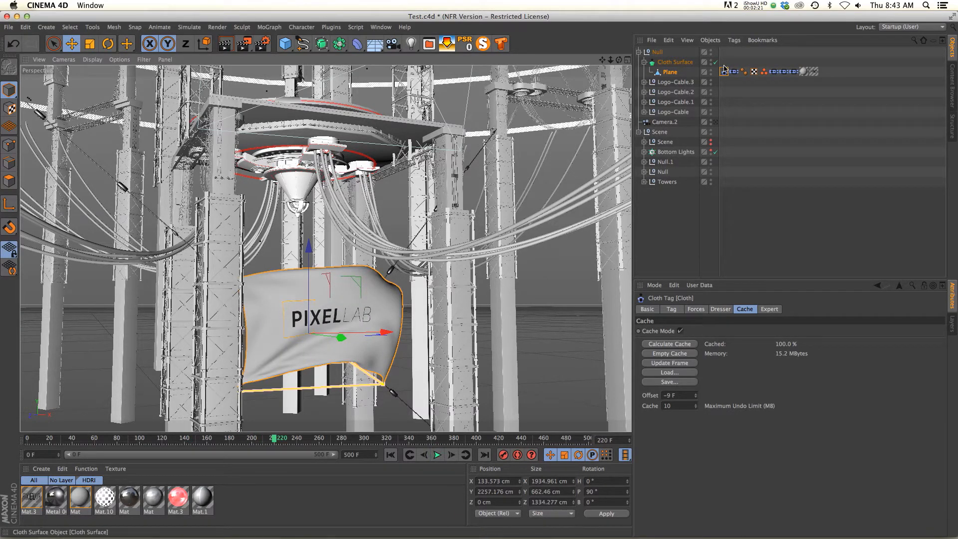
pyautogui.click(719, 308)
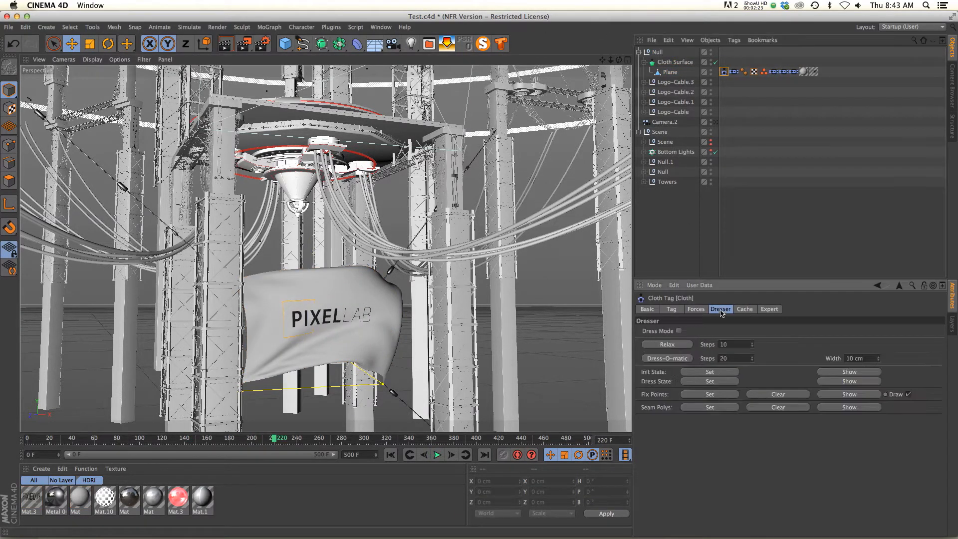
pyautogui.click(696, 309)
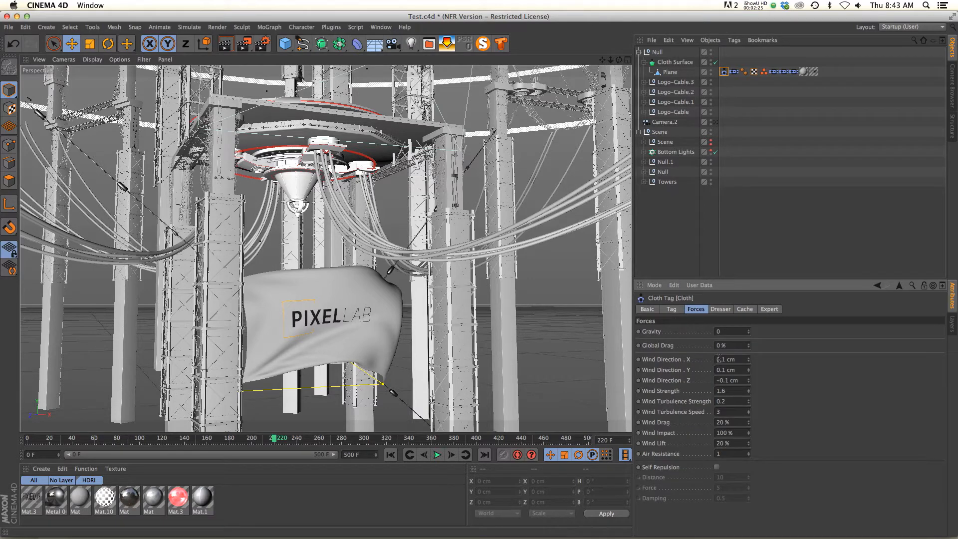
pyautogui.click(744, 308)
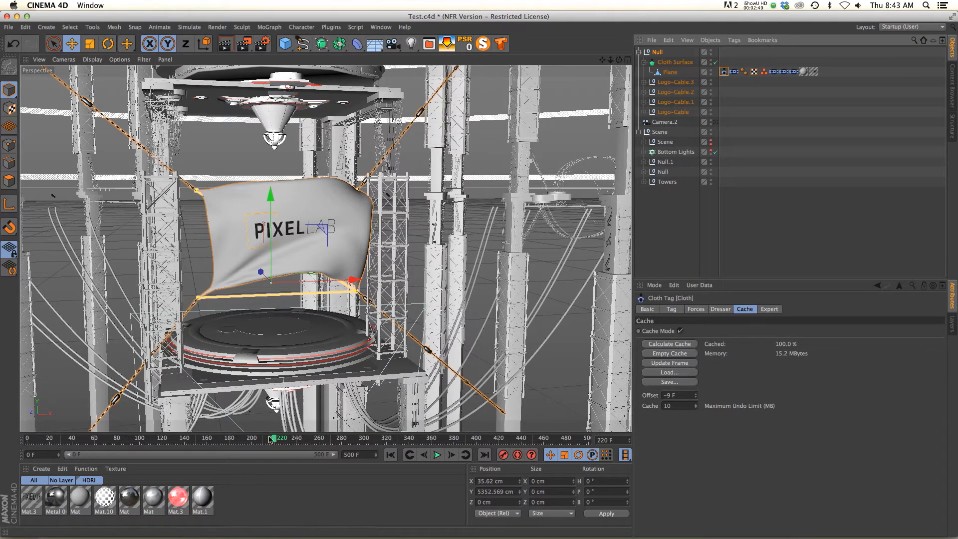
# Replay the cached flag animation from frame one to watch it wave
pyautogui.click(438, 454)
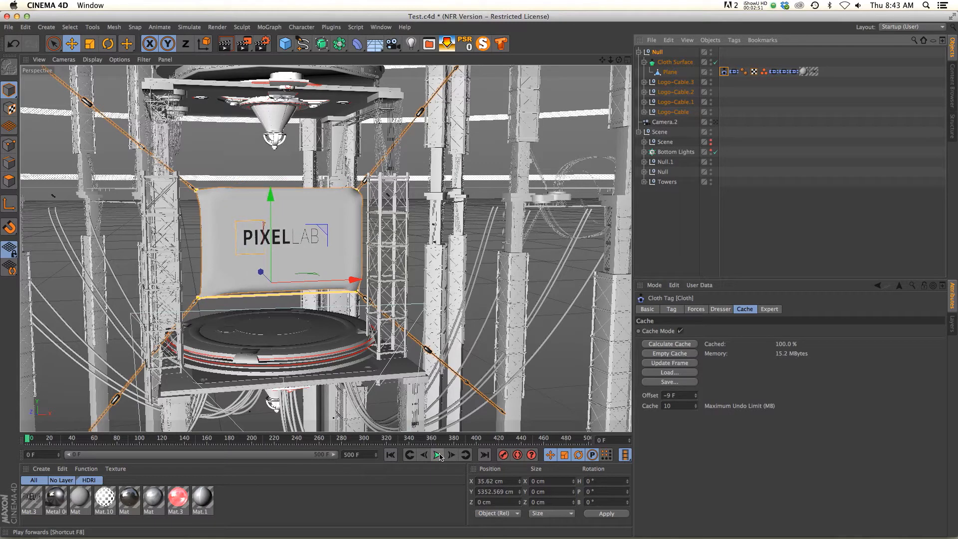
pyautogui.click(438, 455)
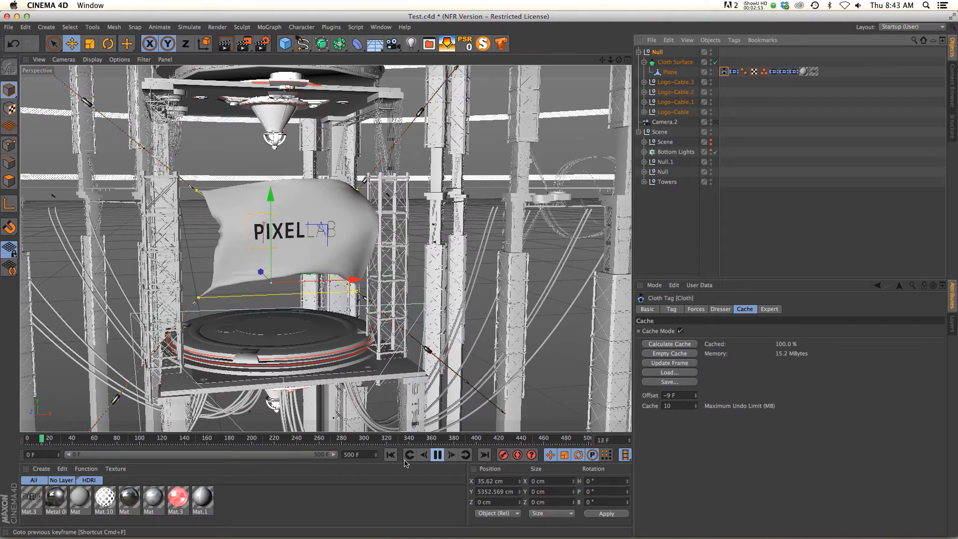
pyautogui.click(438, 454)
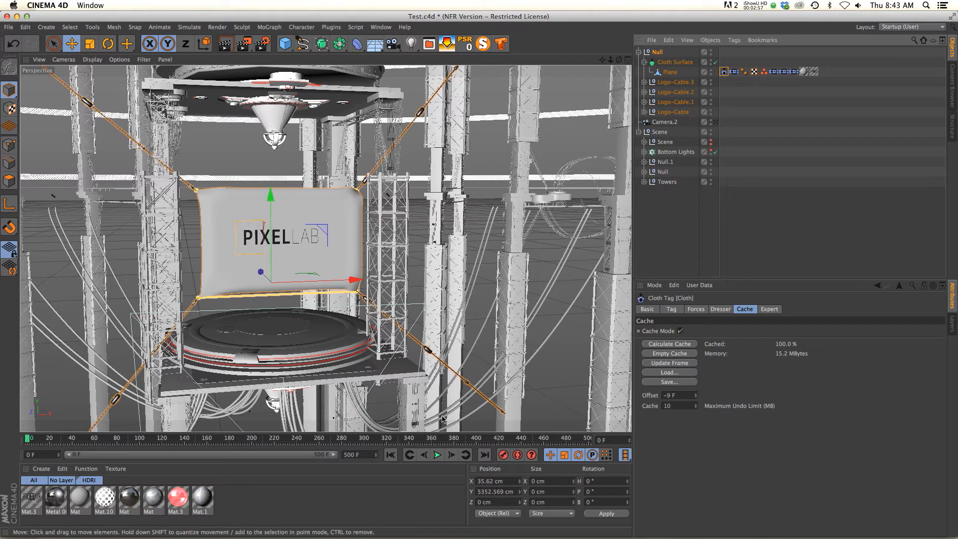
pyautogui.click(438, 455)
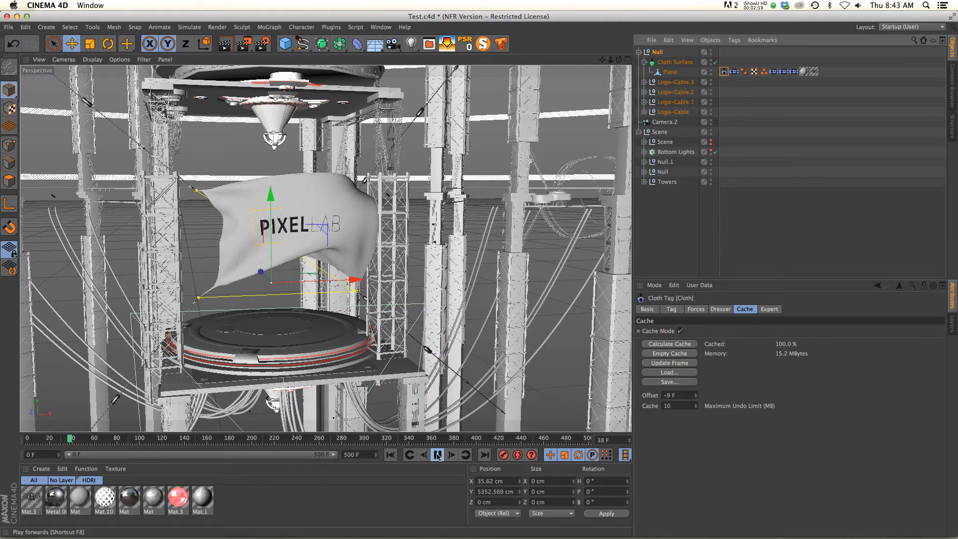
pyautogui.click(438, 455)
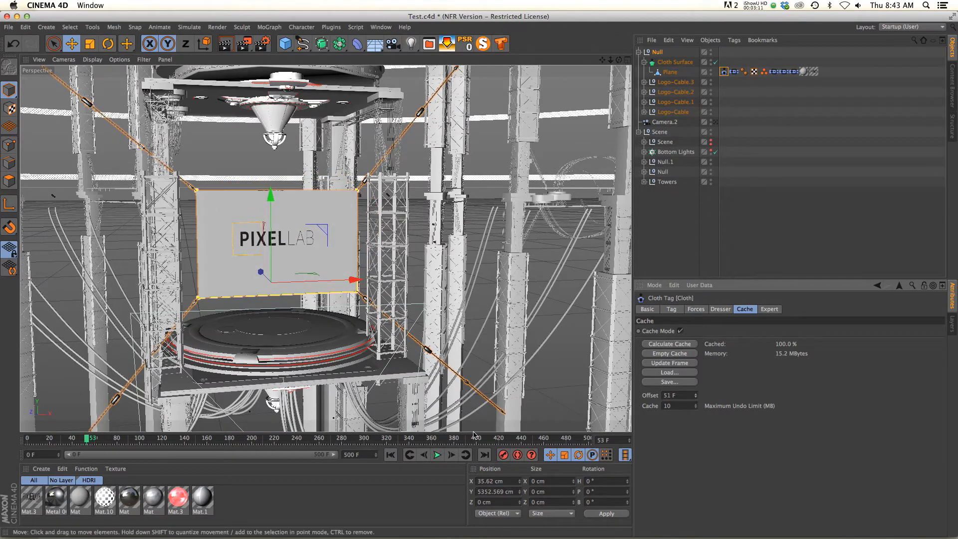
# Play the flag animation to check the trial cache offset
pyautogui.click(437, 455)
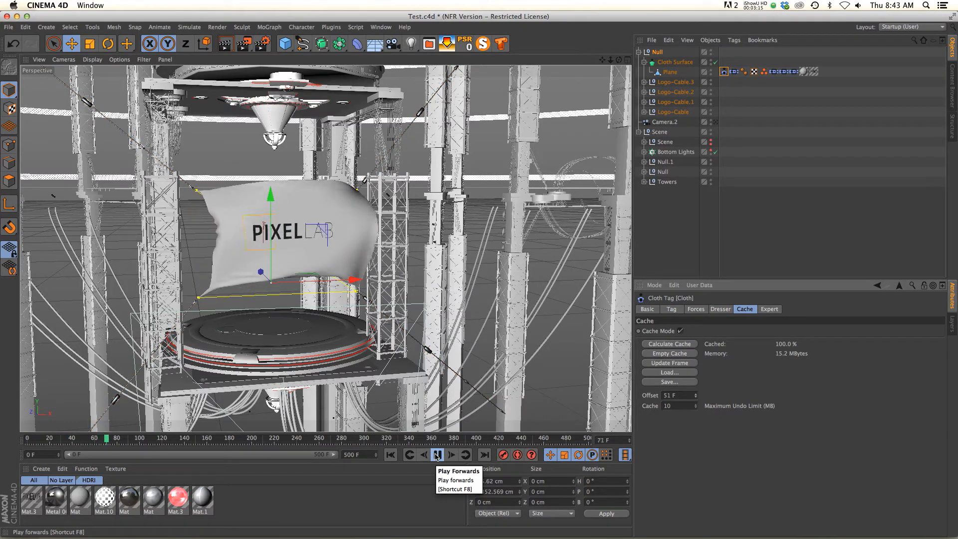
pyautogui.click(437, 454)
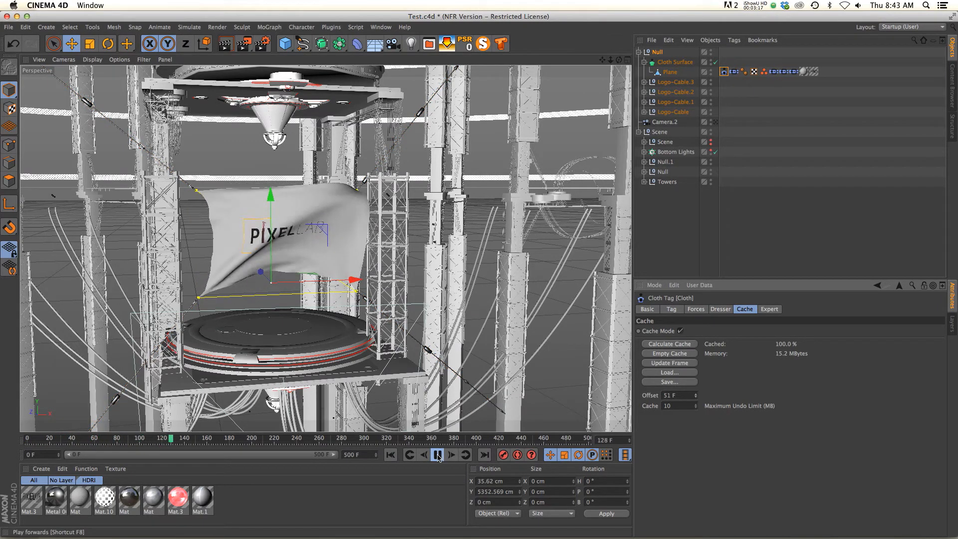
pyautogui.click(438, 455)
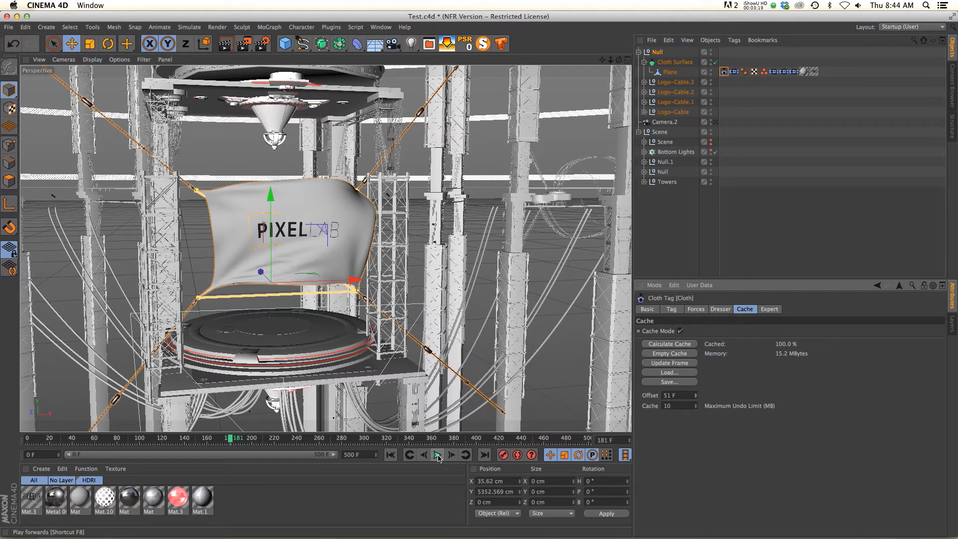
# Set the cache offset to -21 F and play the billowing flag again
pyautogui.click(438, 454)
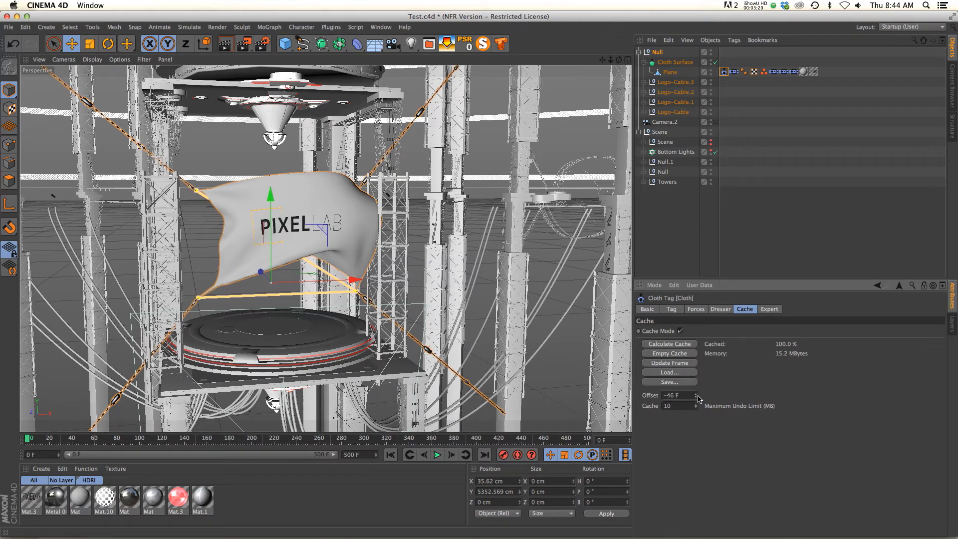
pyautogui.click(696, 395)
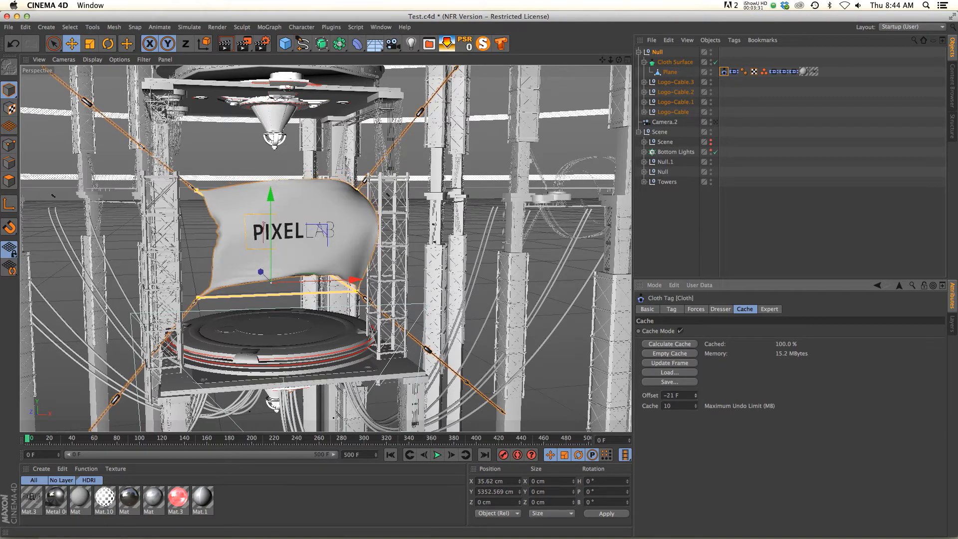
pyautogui.click(437, 454)
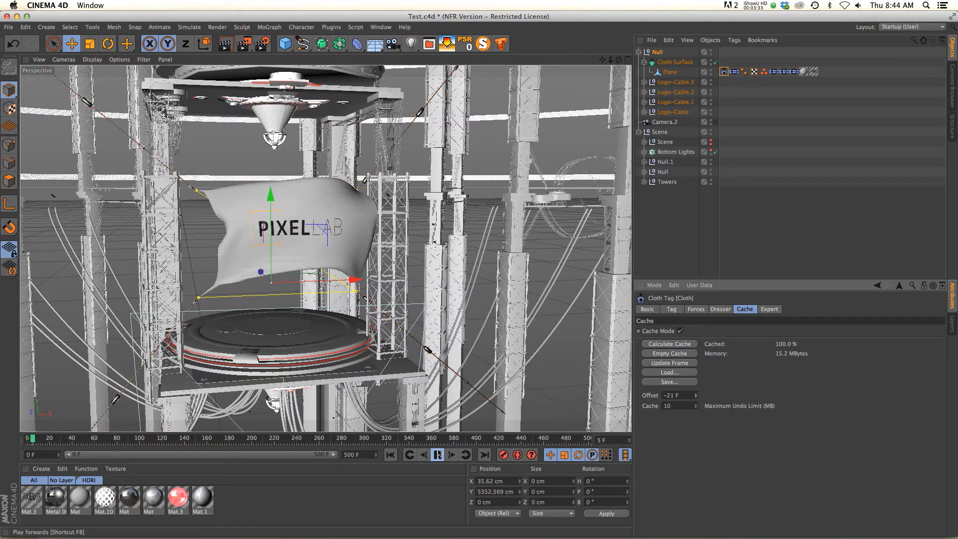
pyautogui.click(438, 454)
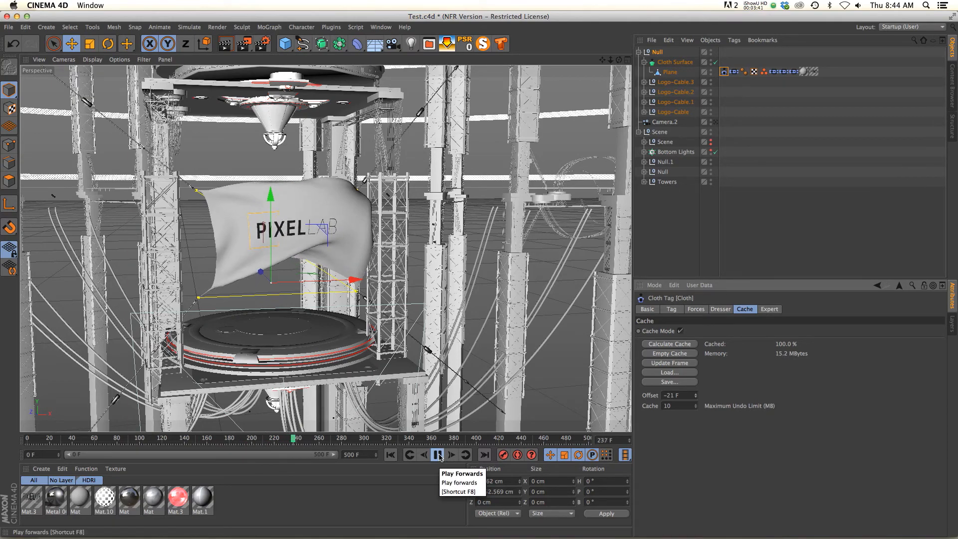
pyautogui.click(438, 455)
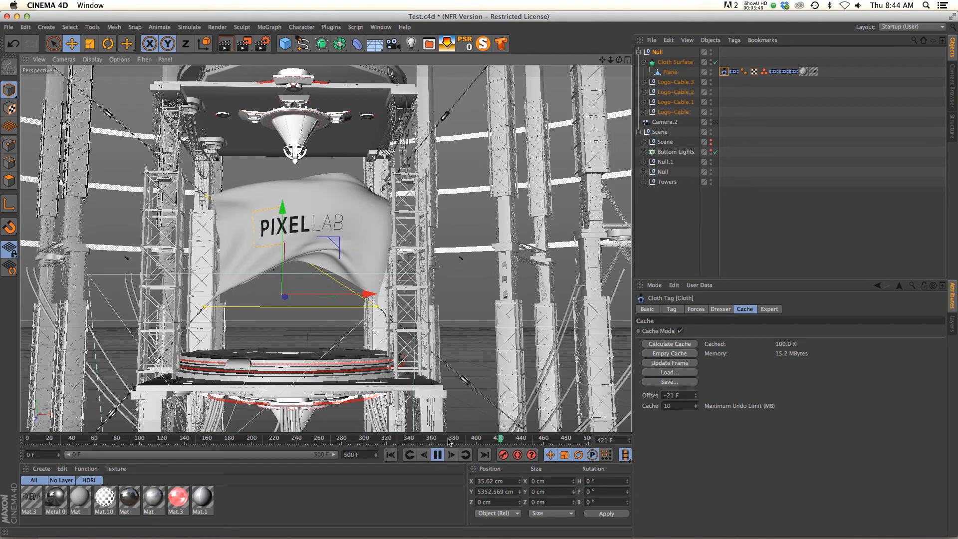
pyautogui.click(438, 455)
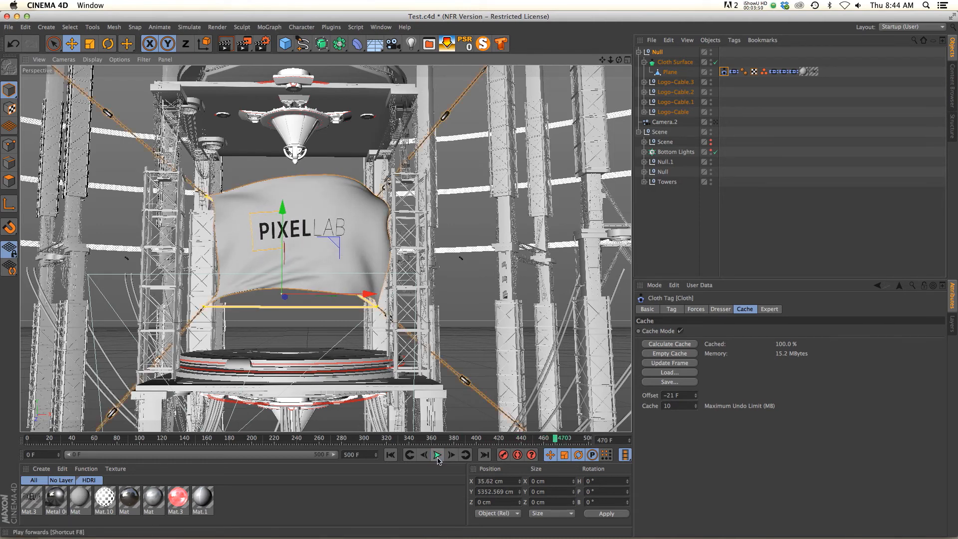